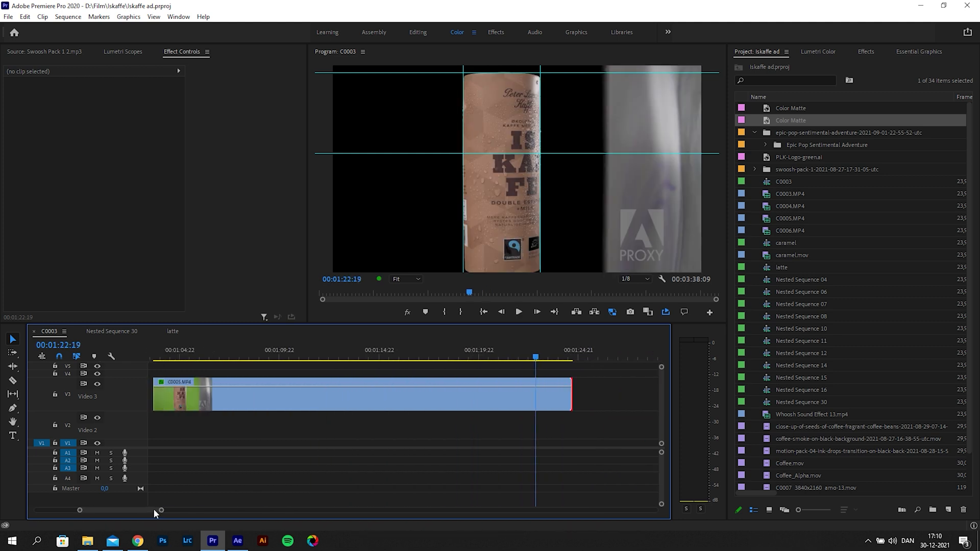
- Mute all effects via Global FX Mute and select the C0005.MP4 canister clip to see its green-screen footage
left_click(183, 357)
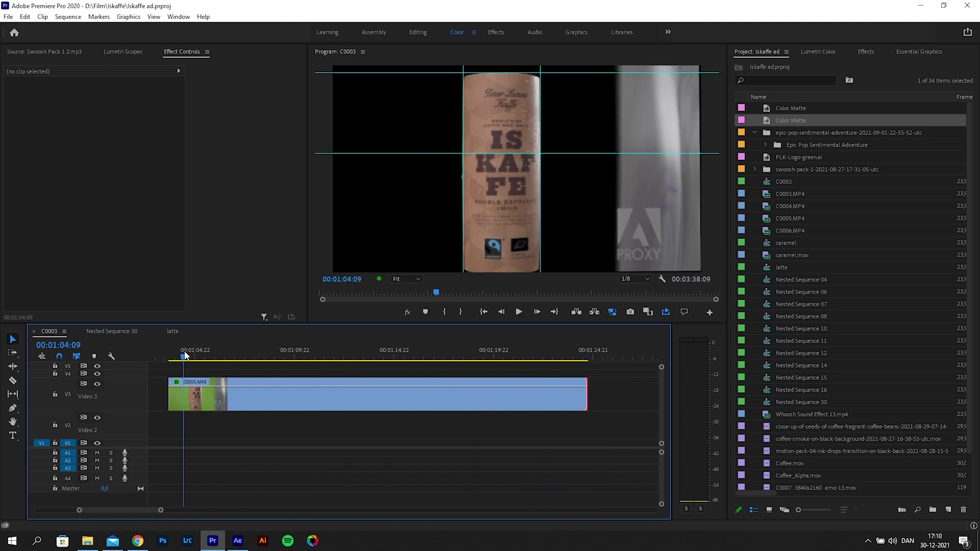
left_click(251, 357)
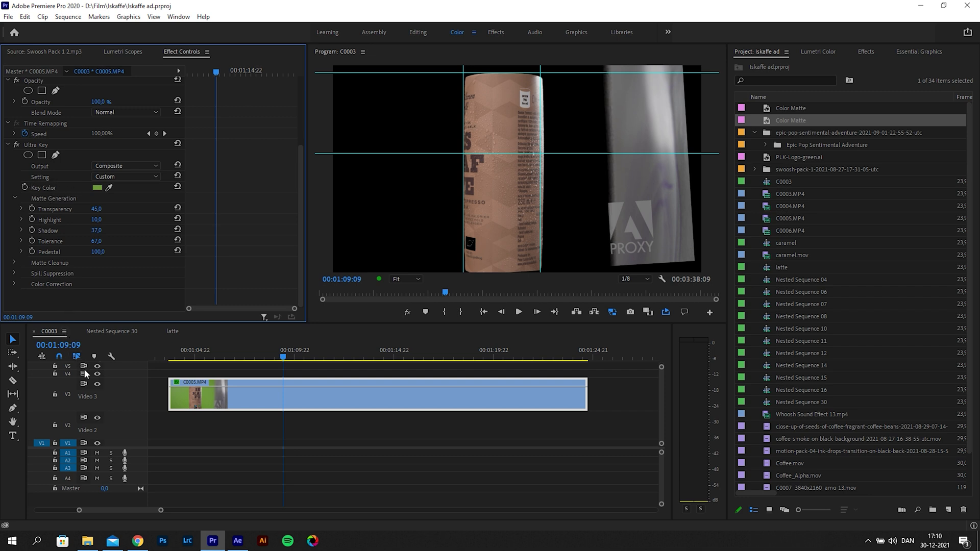
mouse_move(394, 348)
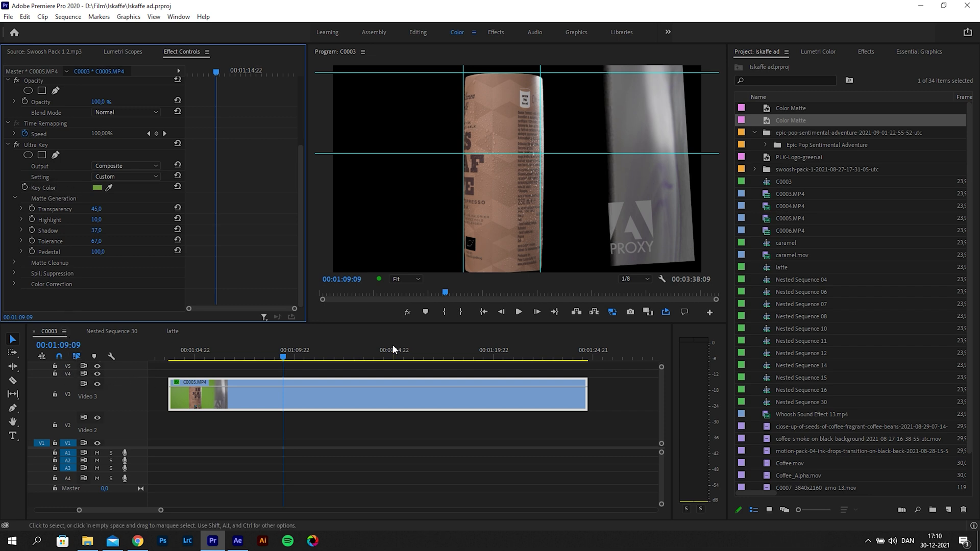
left_click(407, 312)
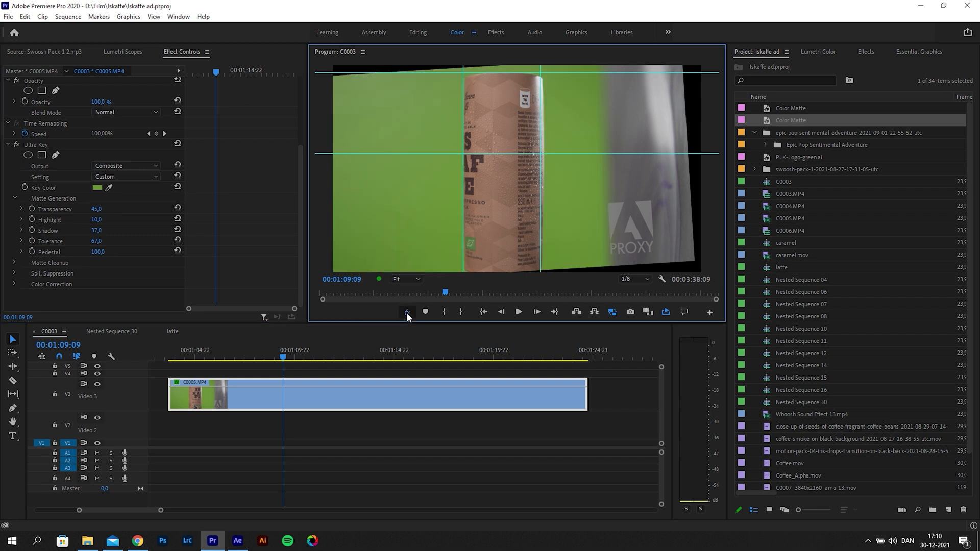
mouse_move(406, 313)
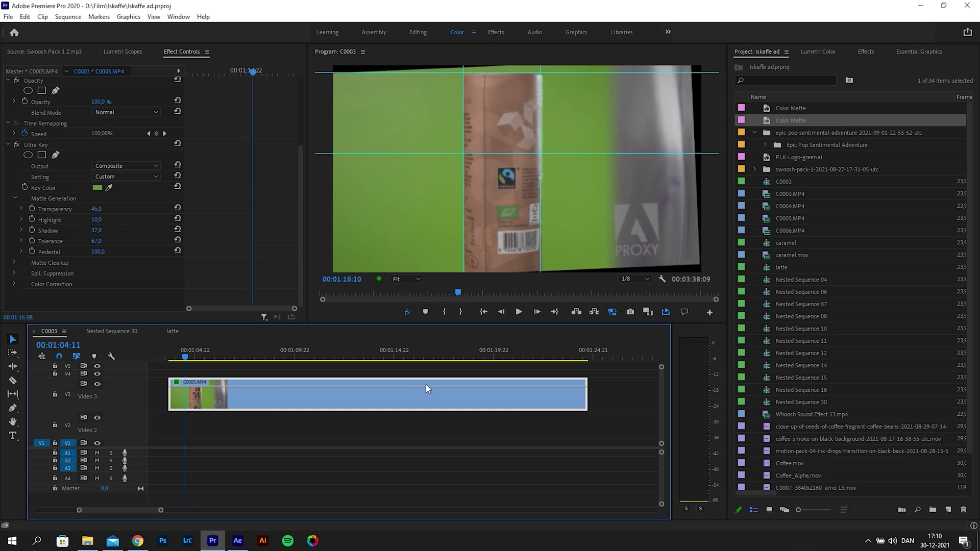
left_click(476, 355)
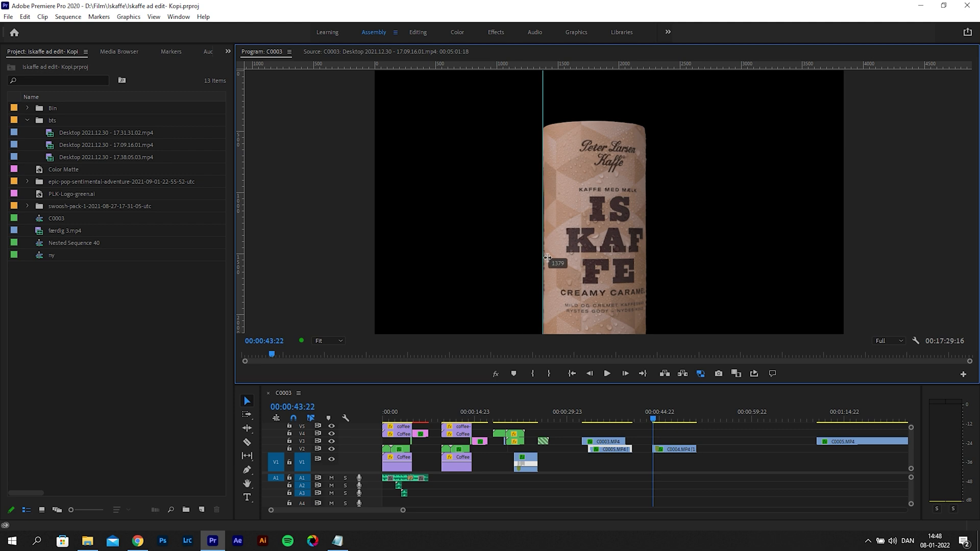
mouse_move(608, 72)
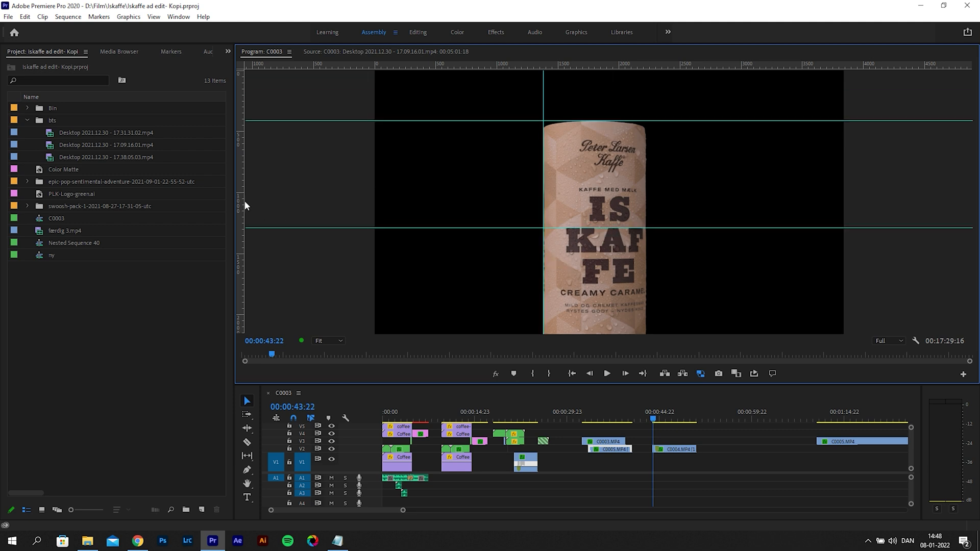
- Add a guide line from the Program Monitor ruler to the canister's edge
left_click(654, 417)
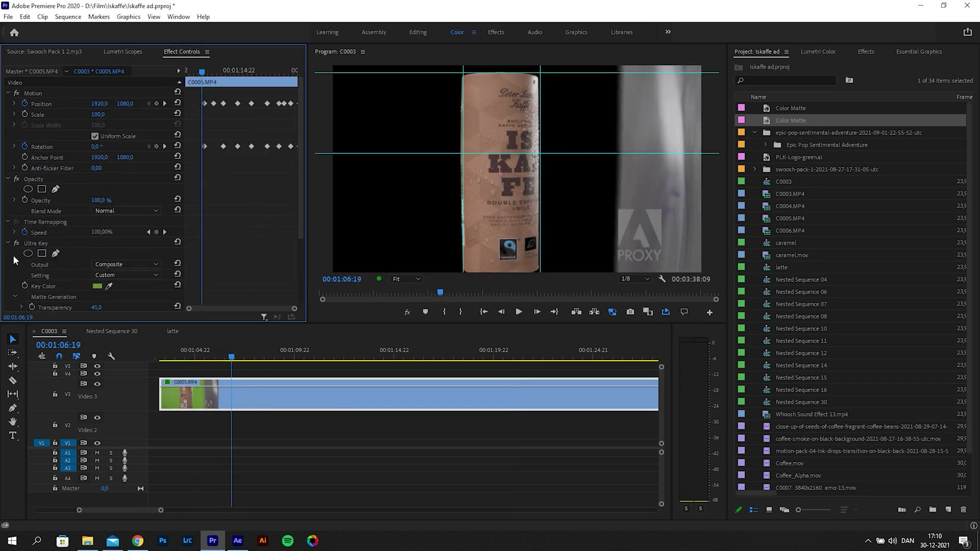
- Adjust the clip's Position value and add a keyframe so the canister matches the guides
left_click_drag(99, 104, 107, 104)
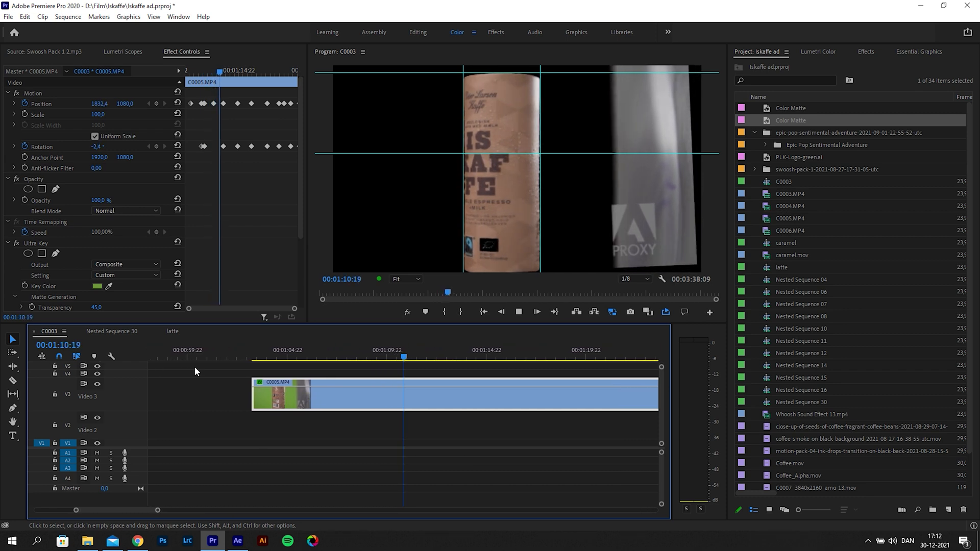
left_click(406, 279)
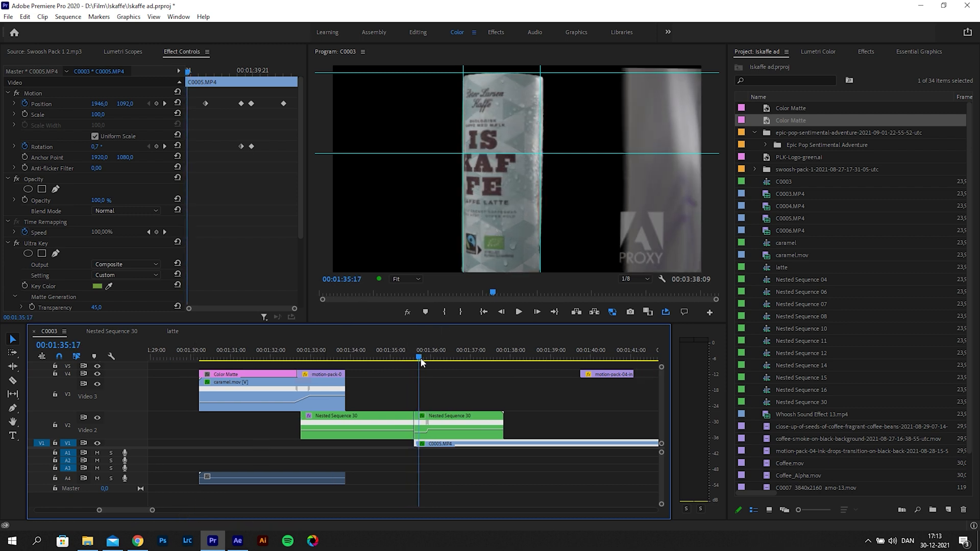
- Scrub around the cut and select Nested Sequence 30 to show its 502% speed in Effect Controls
left_click(437, 357)
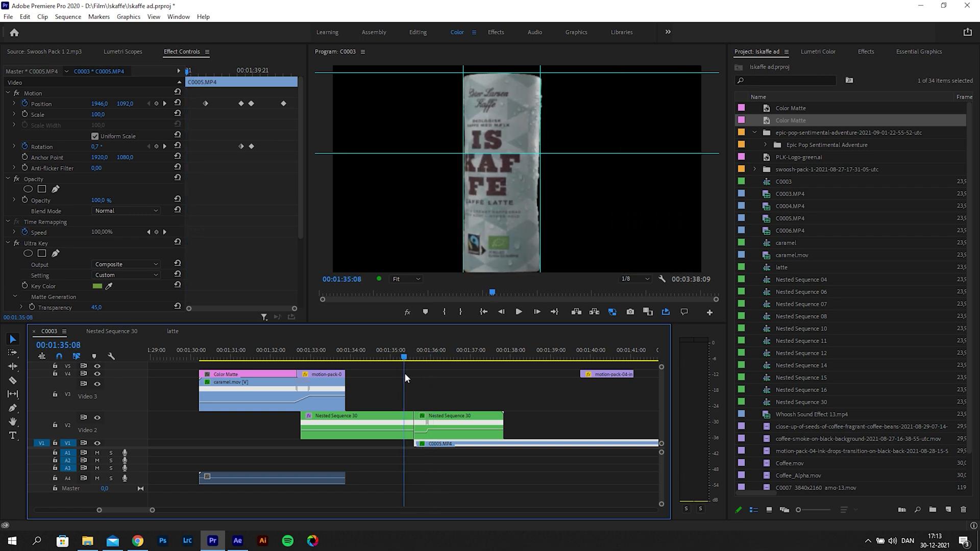
left_click(420, 357)
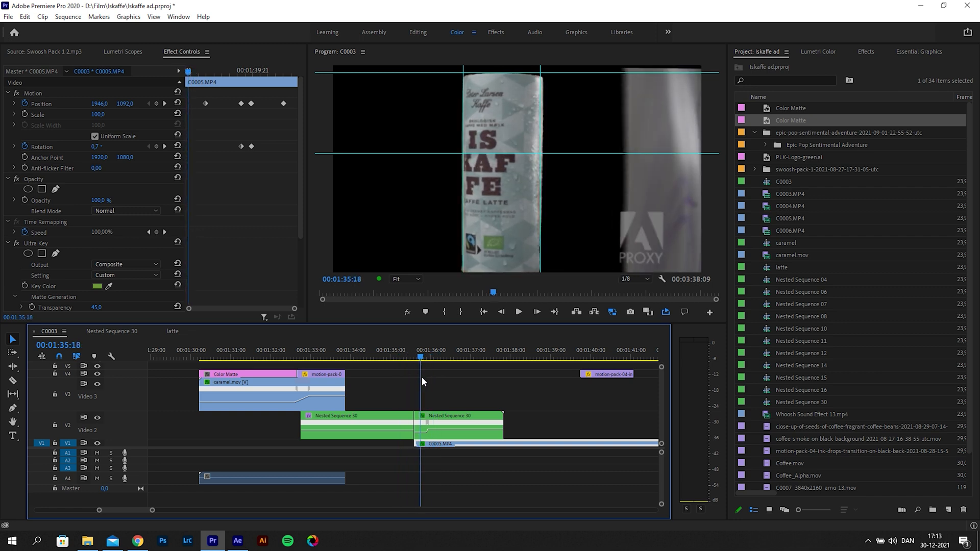
left_click(437, 357)
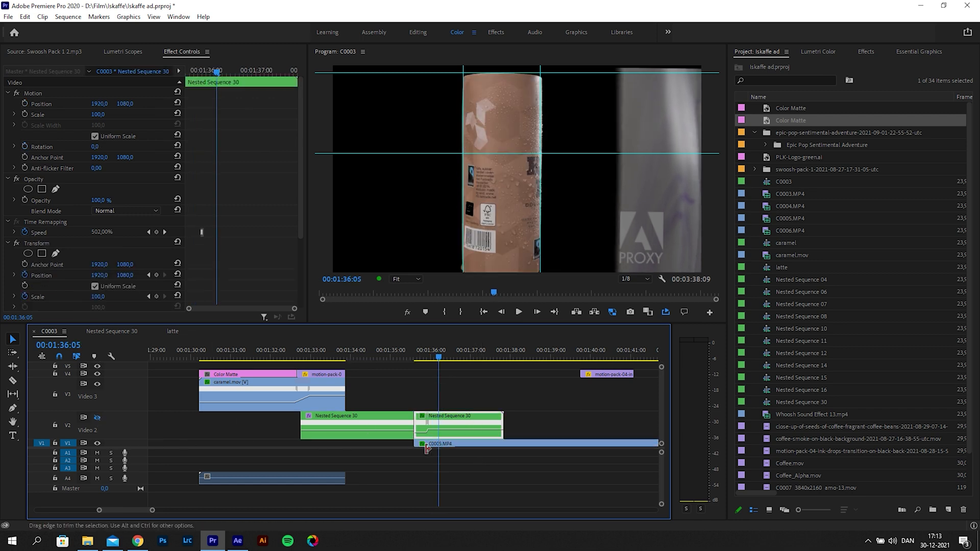
- Nest C0005.MP4 as Nested Sequence 31 and move the playhead into the ink transition
right_click(427, 444)
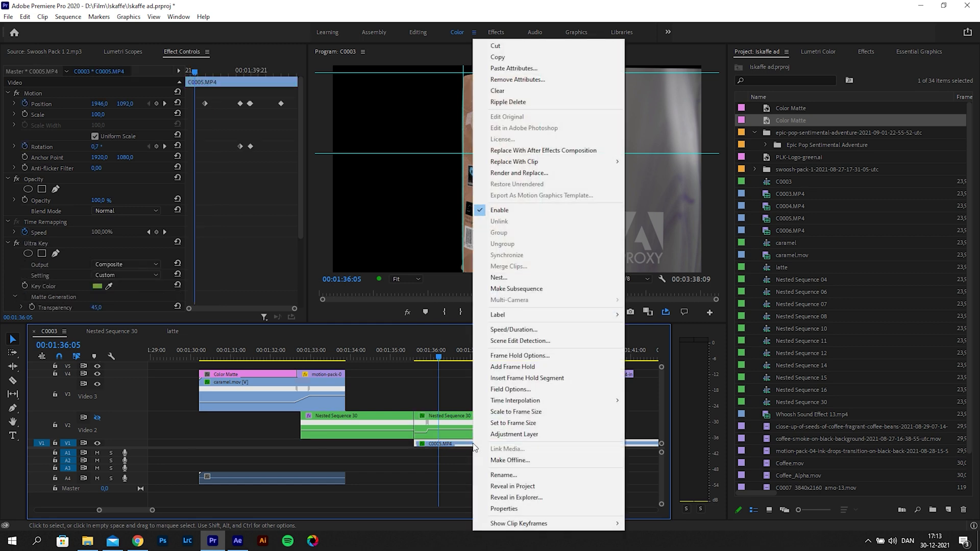
mouse_move(550, 164)
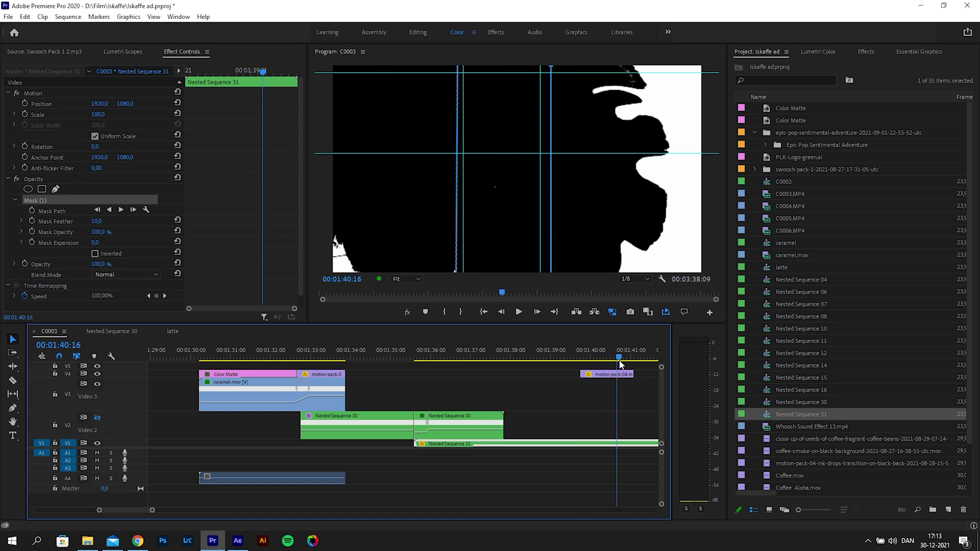
left_click(620, 357)
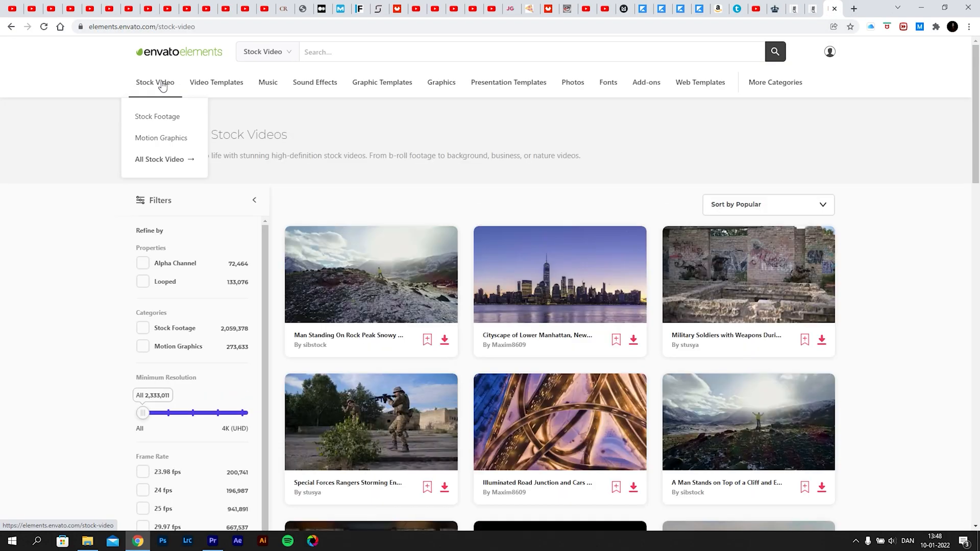
- Search Envato Elements for 'ink transition', preview Horse Whinny, and reach the Firestorm Photoshop Action page
type("ink transition")
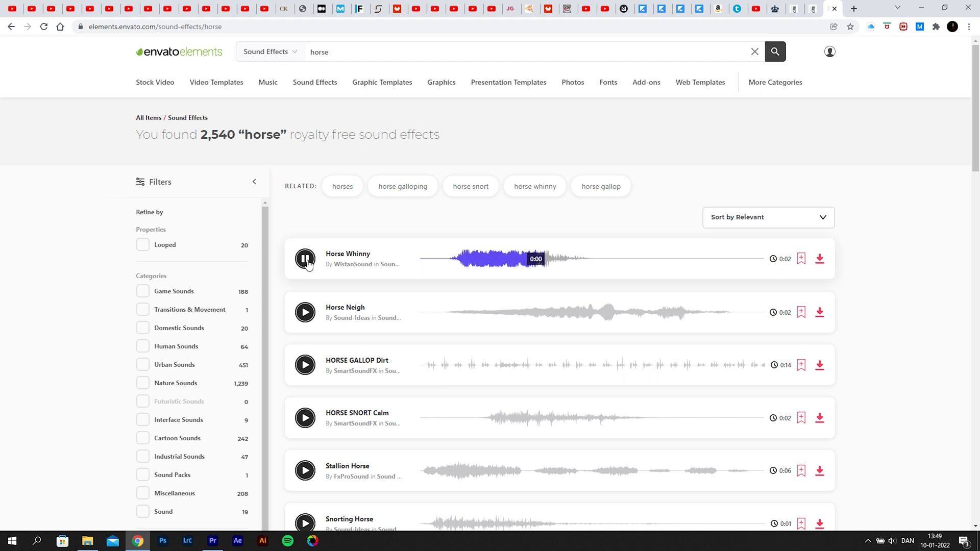
left_click(579, 8)
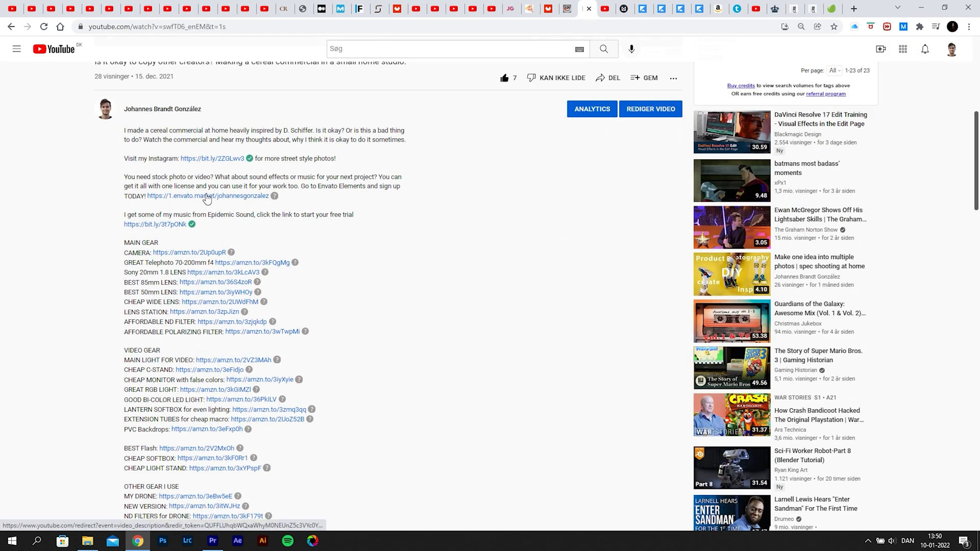
left_click(205, 195)
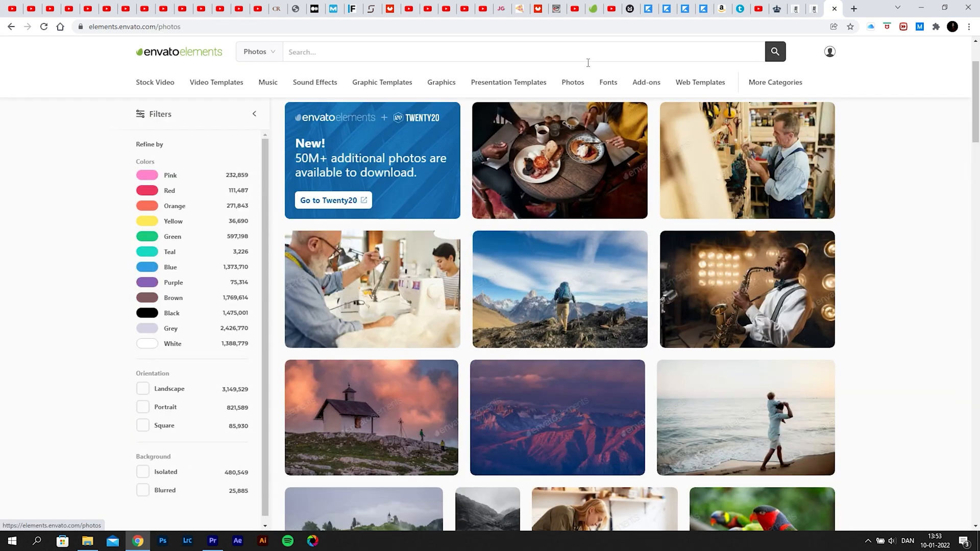
left_click(646, 81)
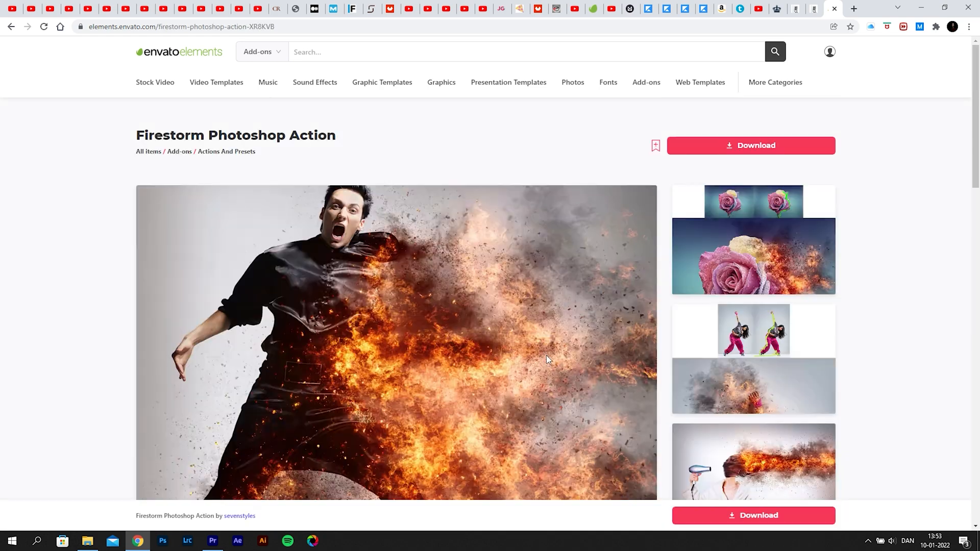
left_click(212, 541)
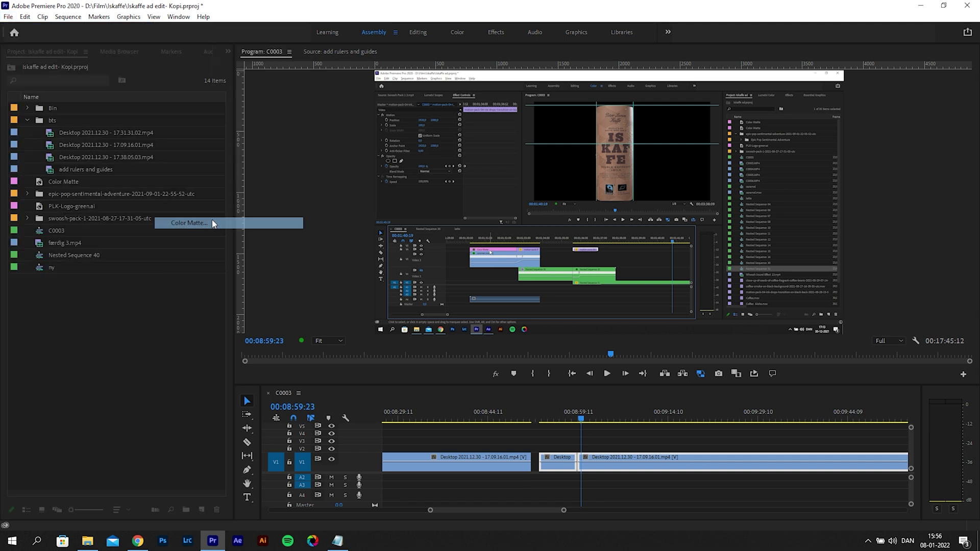
- Create a new color matte in the Project panel named 'White Color Matte'
left_click(189, 223)
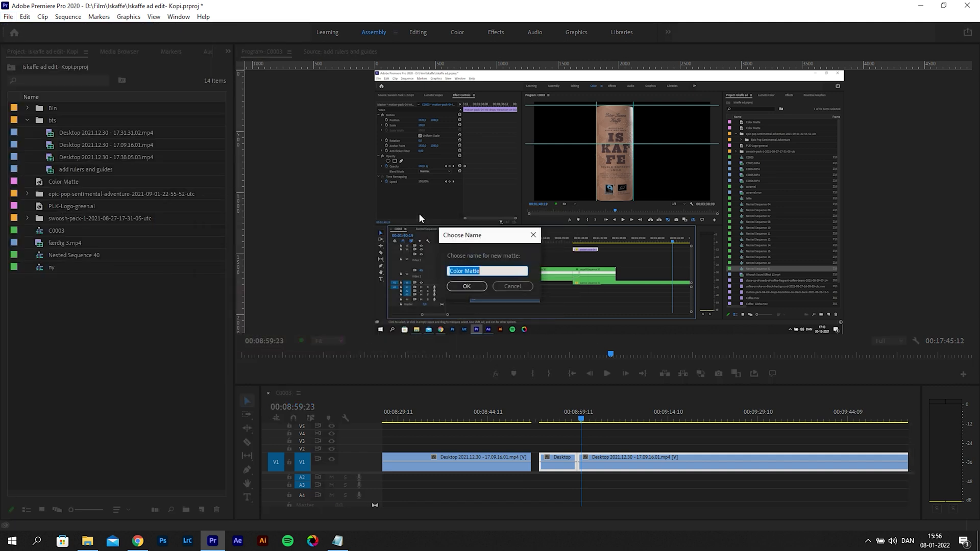
type("White Color Matte")
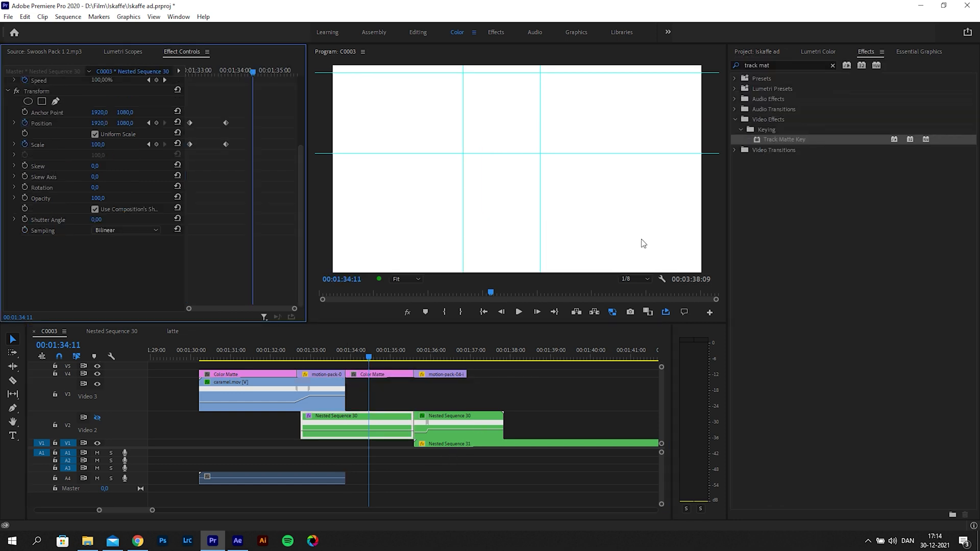
mouse_move(611, 312)
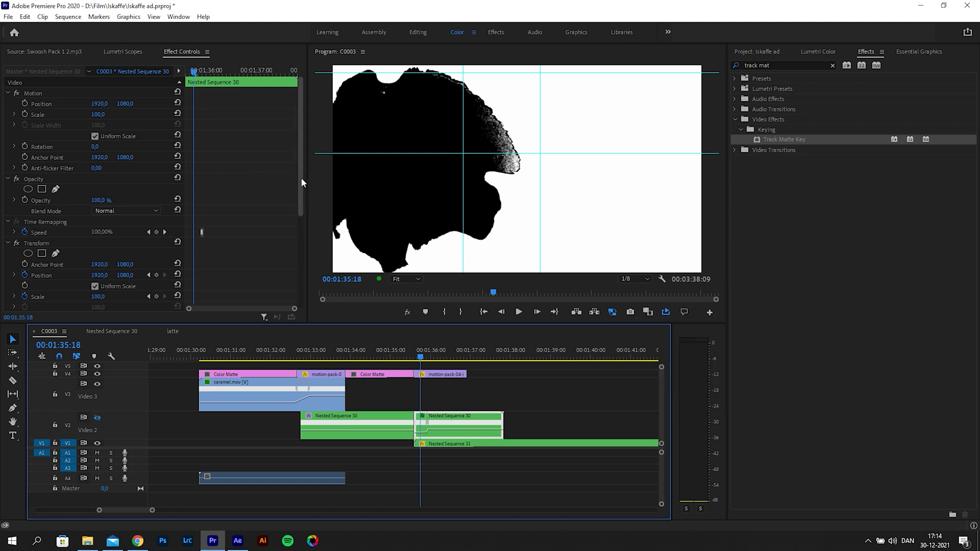
- Set the Track Matte Key's Matte on Nested Sequence 30 to the ink transition track
scroll("down", 3)
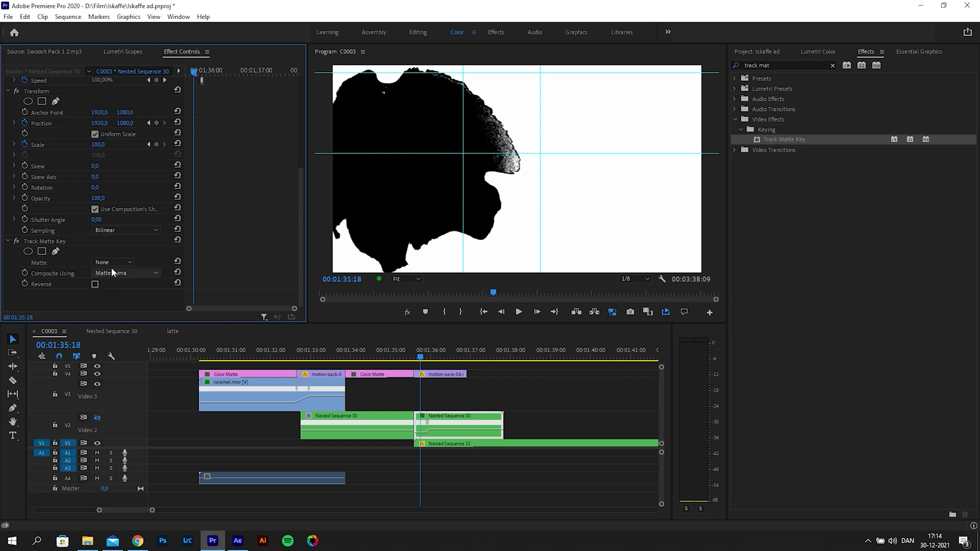
left_click(112, 261)
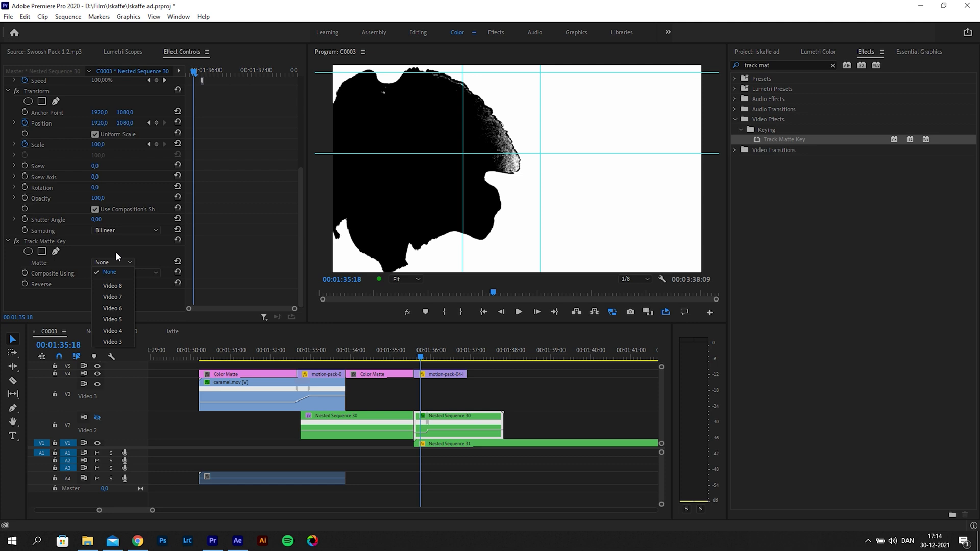
mouse_move(68, 369)
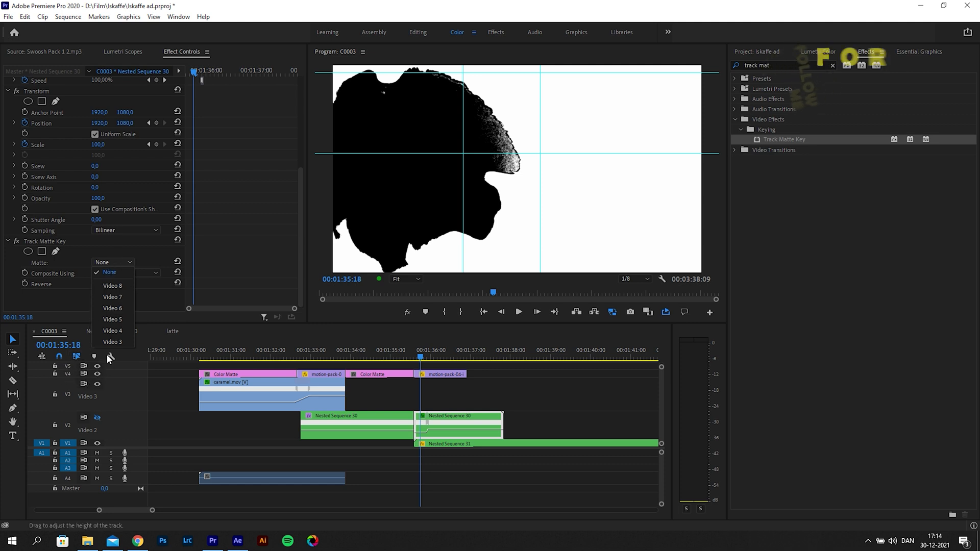
left_click(112, 331)
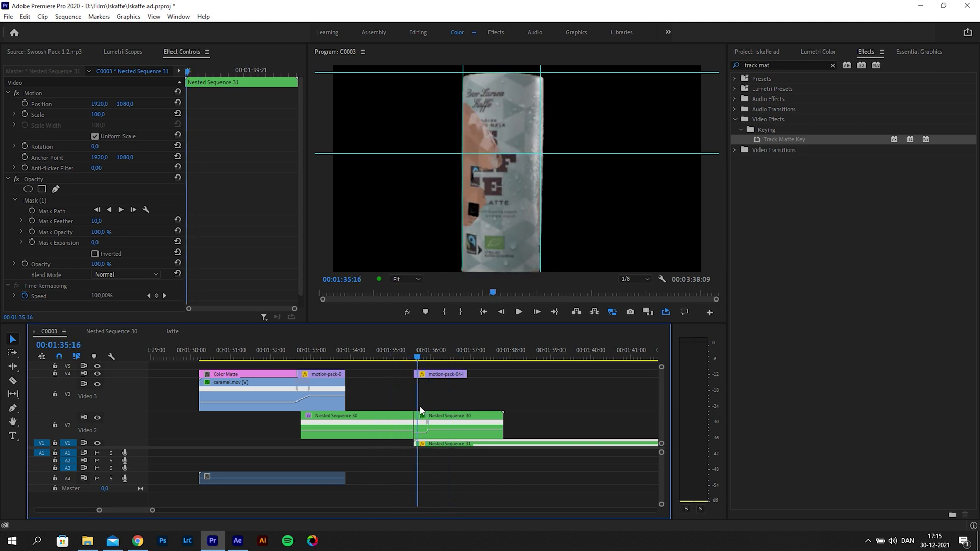
- Zoom the timeline in around the ink transition over Nested Sequences 30 and 31
left_click(451, 355)
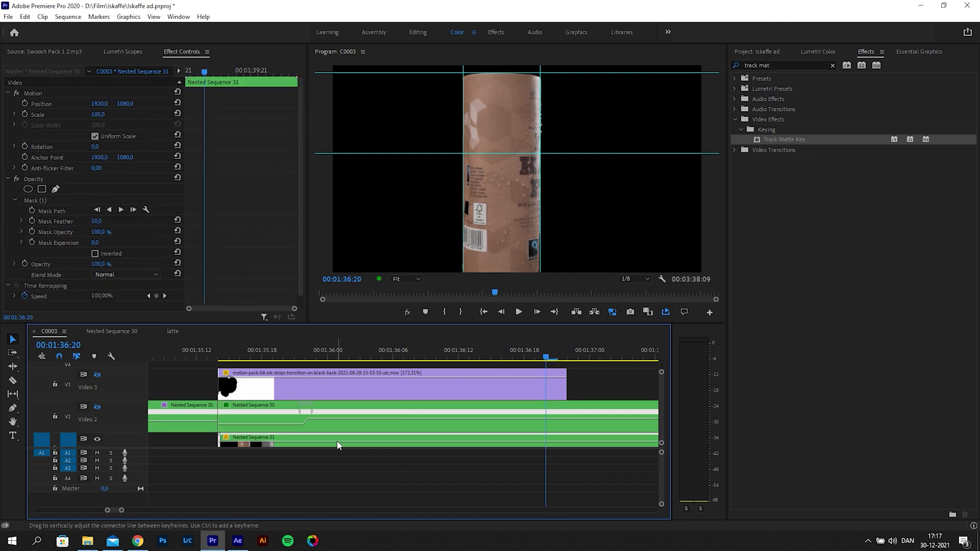
- Show Nested Sequence 31's Time Remapping Speed keyframes on the clip
right_click(337, 445)
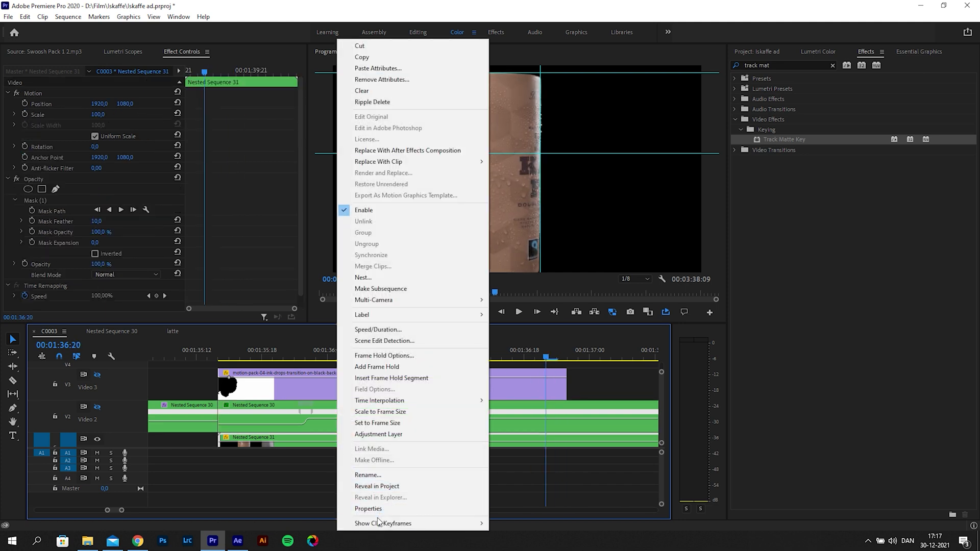
mouse_move(385, 522)
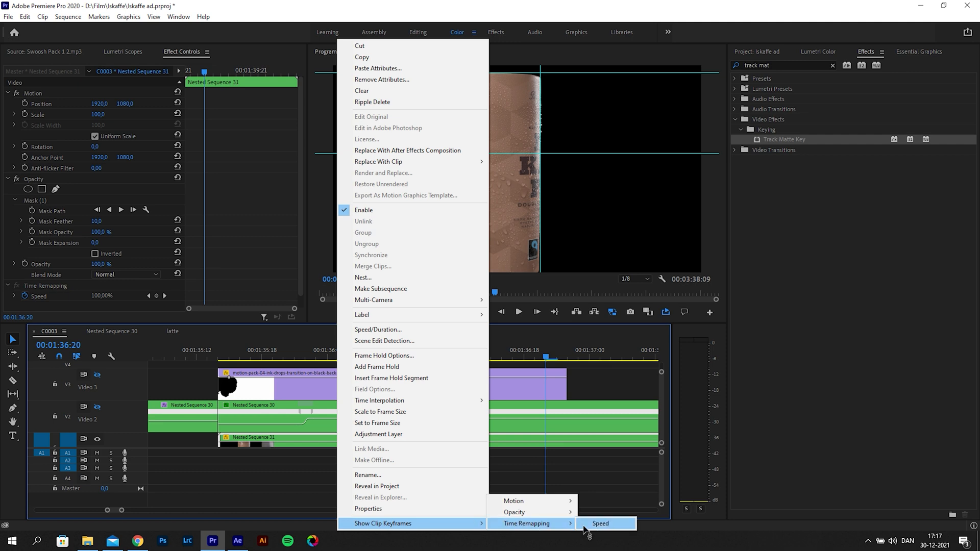
left_click(600, 523)
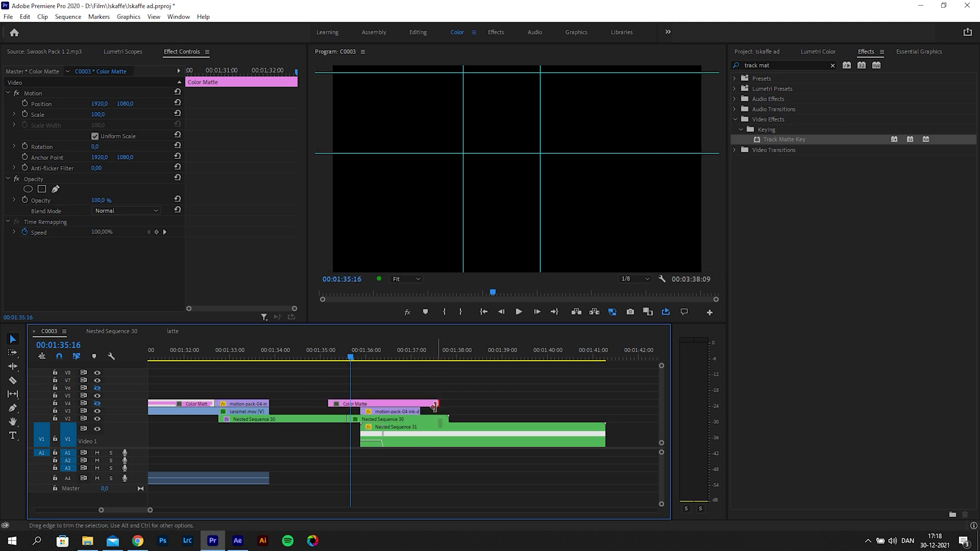
- Trim the Color Matte to the ink clip's length and park the playhead just before the transition
left_click_drag(436, 404, 352, 404)
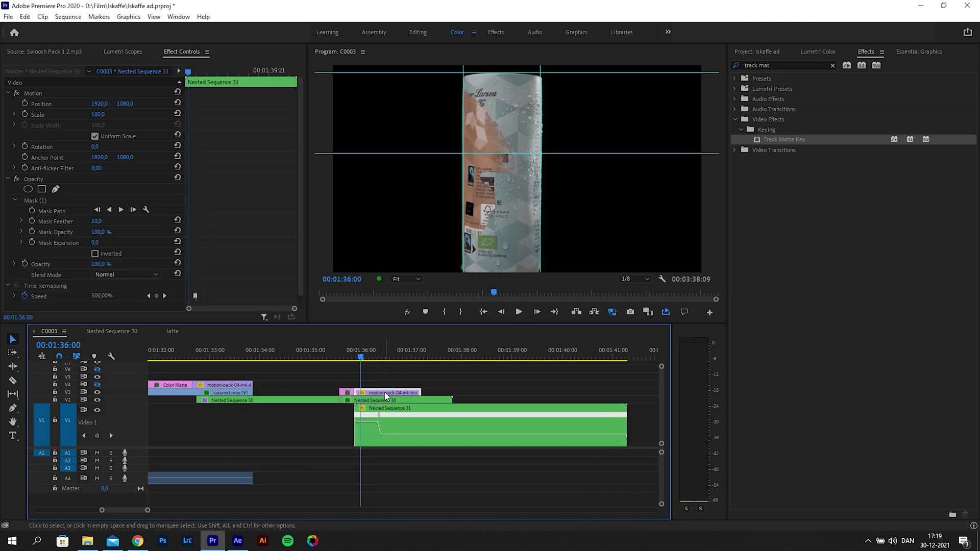
left_click(517, 312)
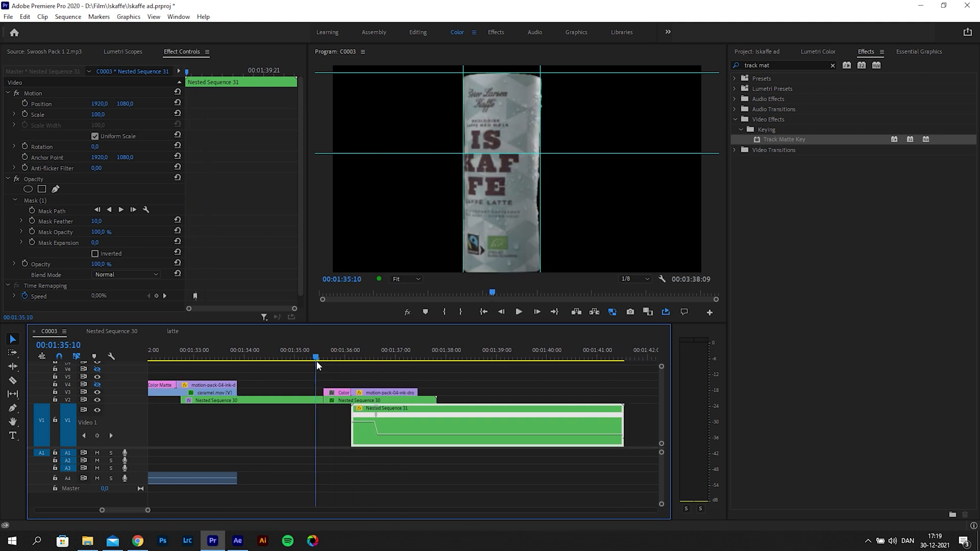
left_click(518, 312)
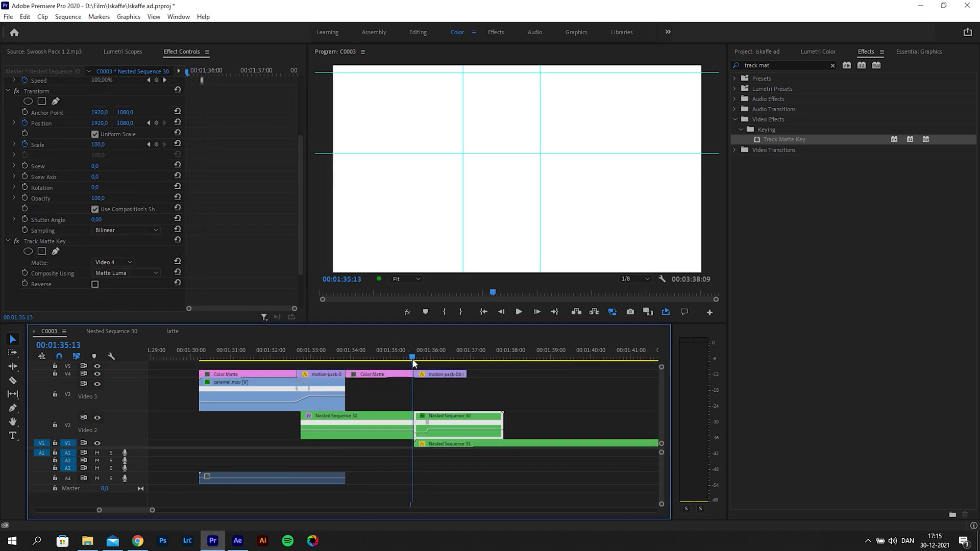
- Play through the transition twice to confirm the canister ramps down to normal speed, label front
left_click(455, 358)
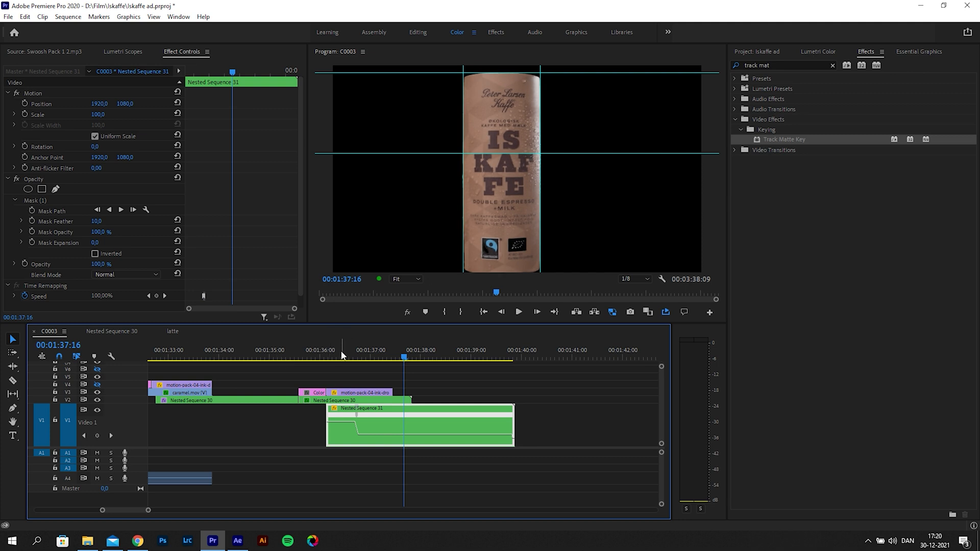
left_click(335, 358)
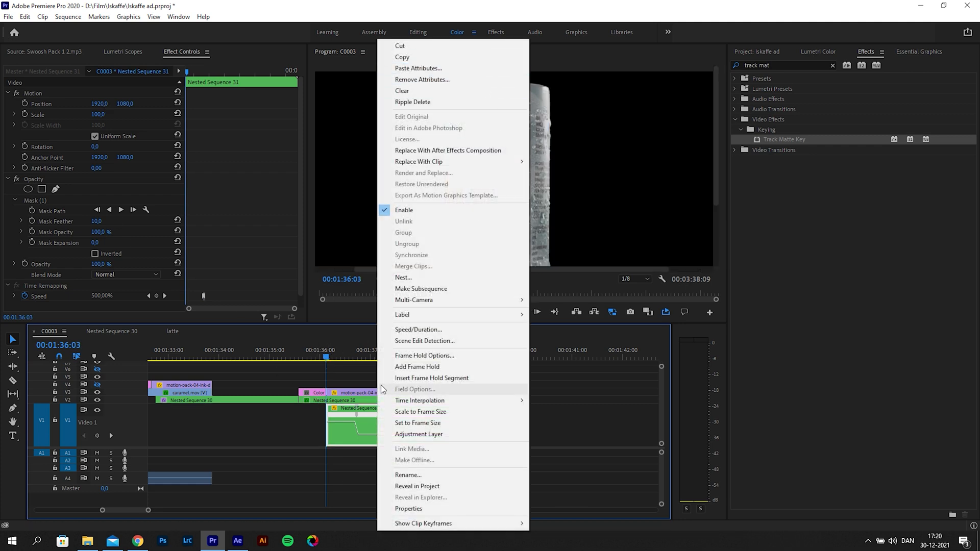
- Select Nested Sequence 34 and scrub to just before the canister appears for its first Position keyframe
left_click(403, 278)
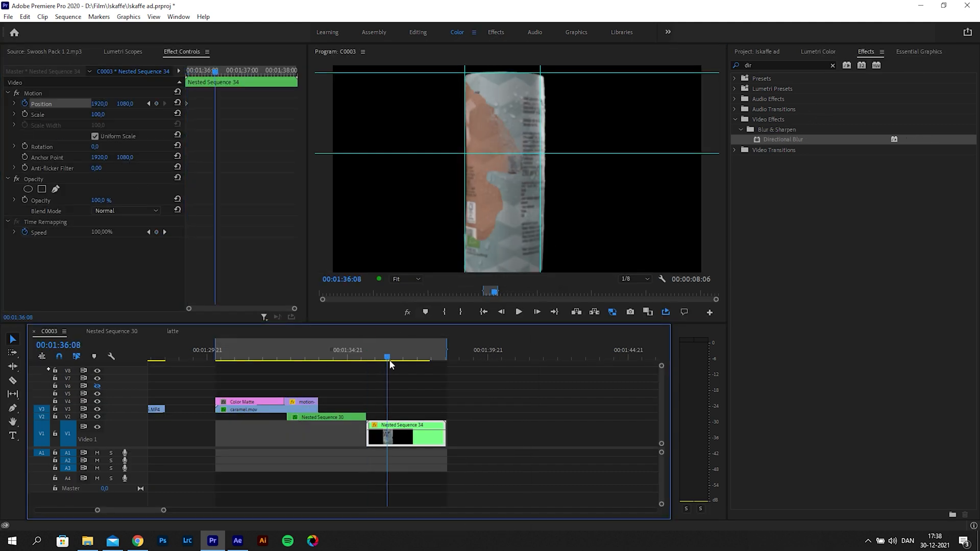
left_click_drag(391, 358, 380, 358)
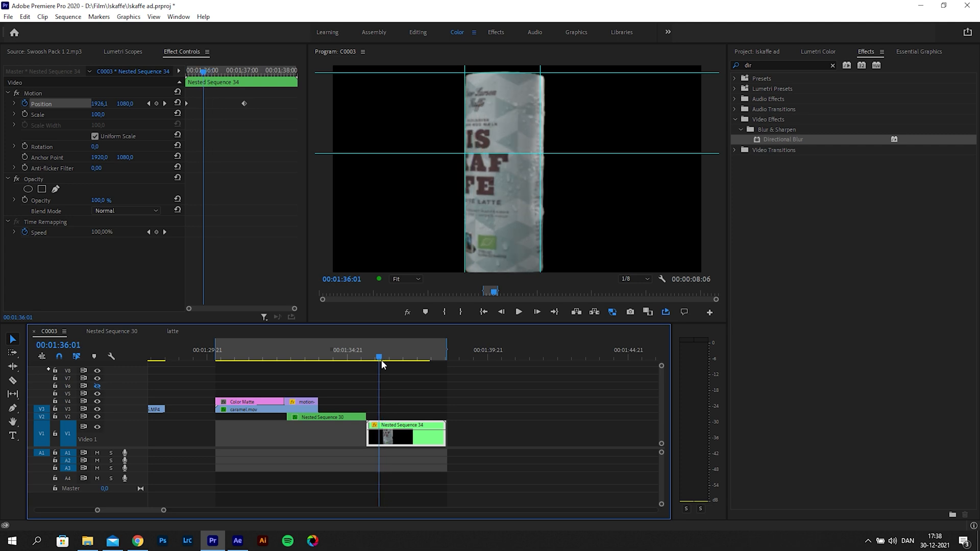